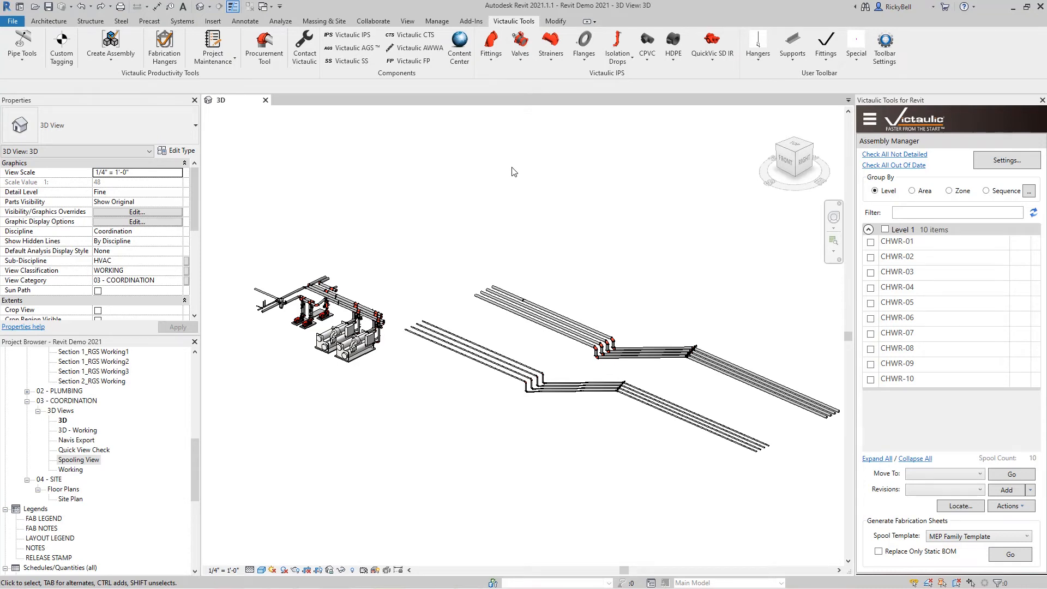
mouse_move(627, 229)
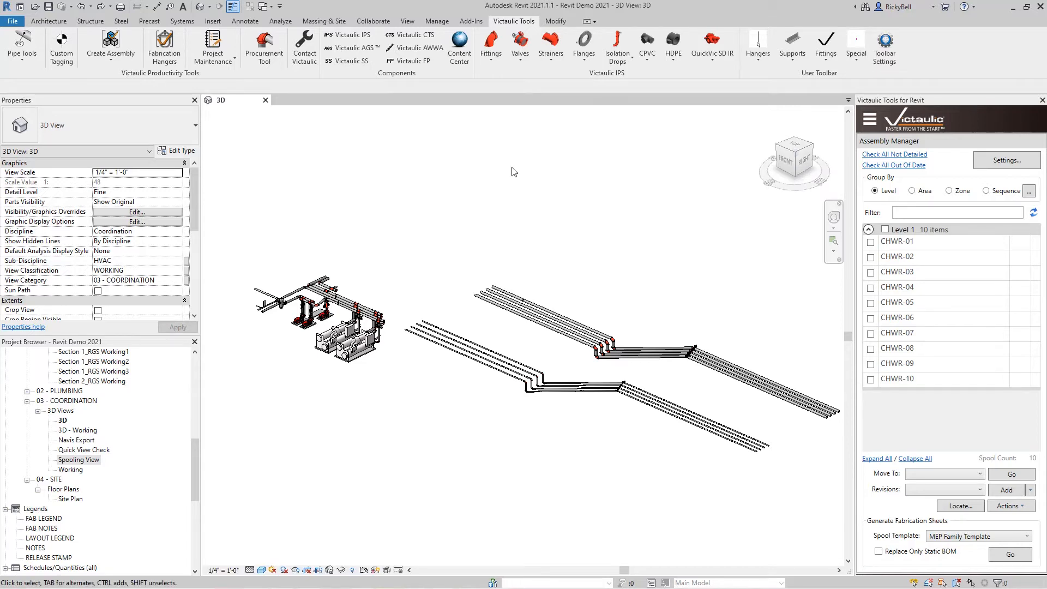
mouse_move(409, 559)
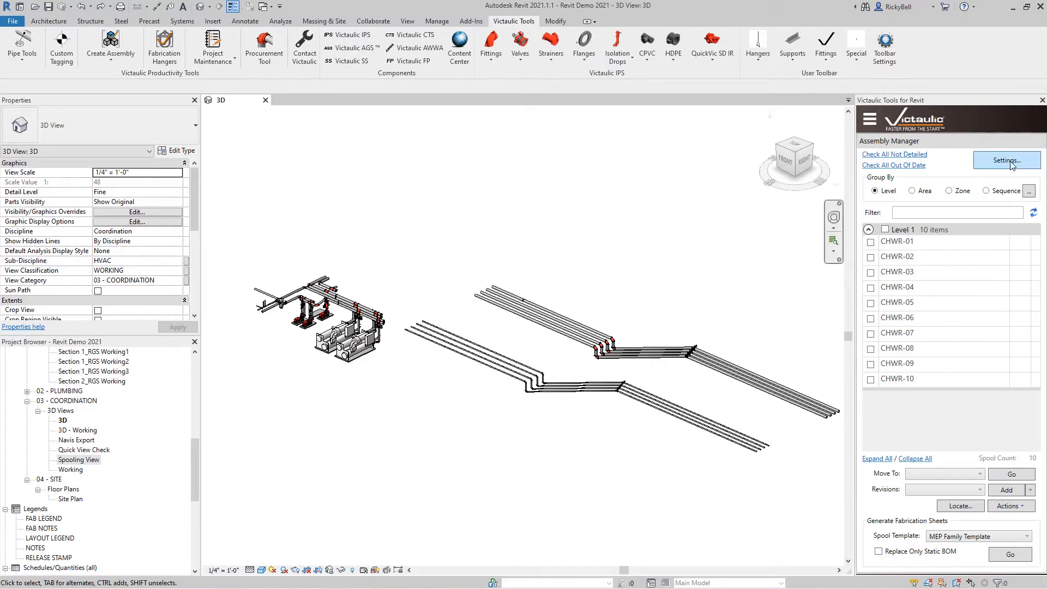
Open the Assembly Manager settings for generating the CHWR-01 to CHWR-04 spool sheets.
click(1006, 161)
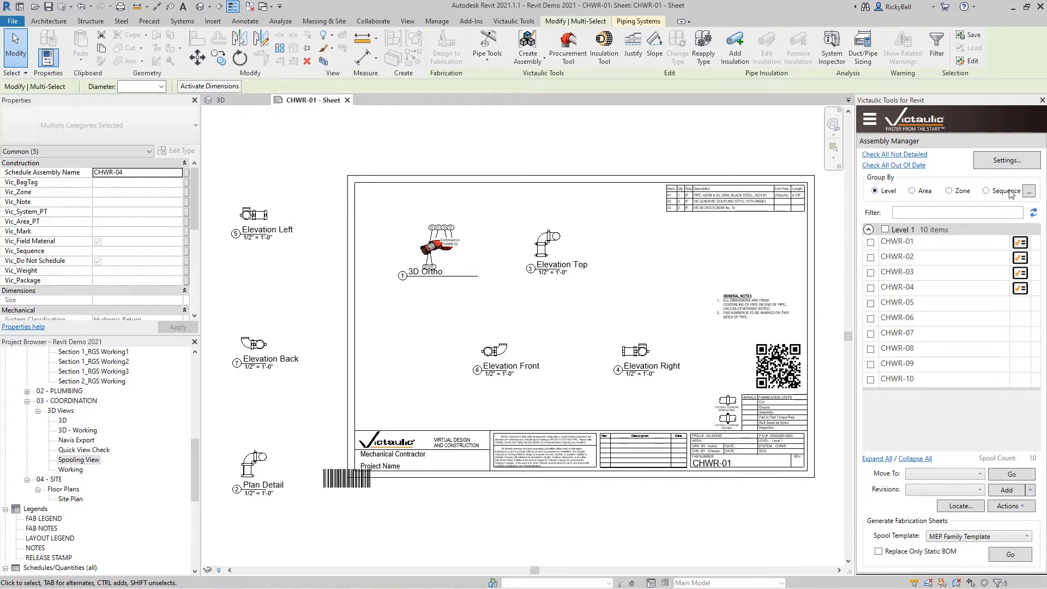
mouse_move(948, 172)
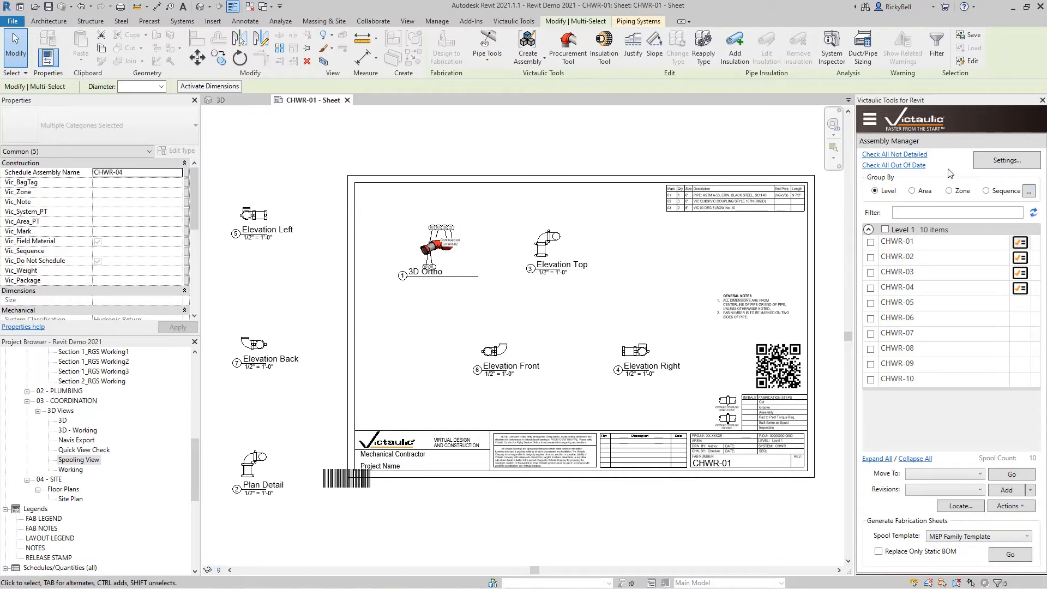
click(218, 100)
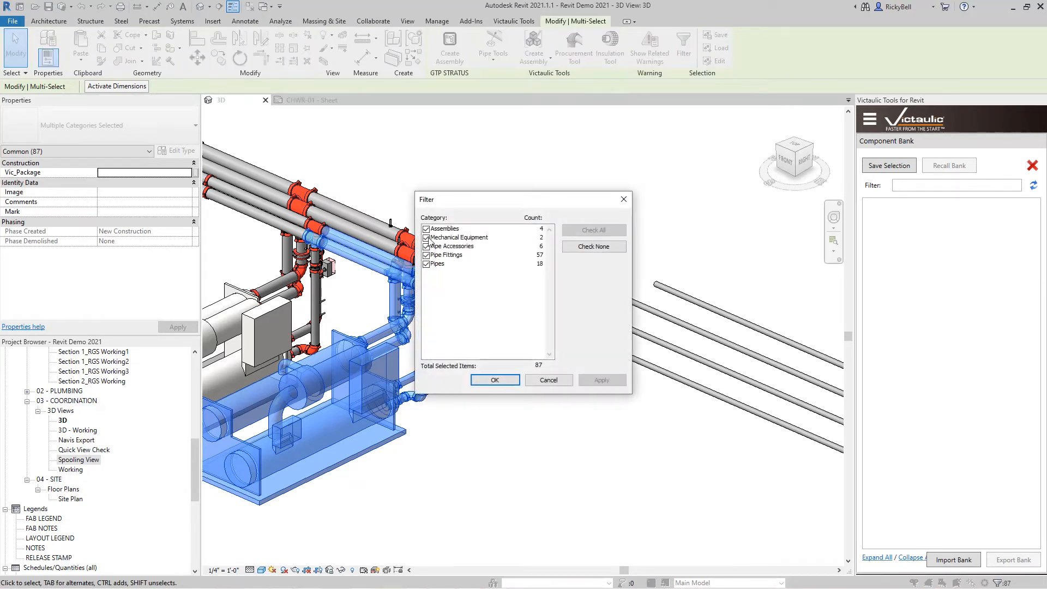
Exclude the equipment categories from the selection, leaving only drop piping items.
click(494, 379)
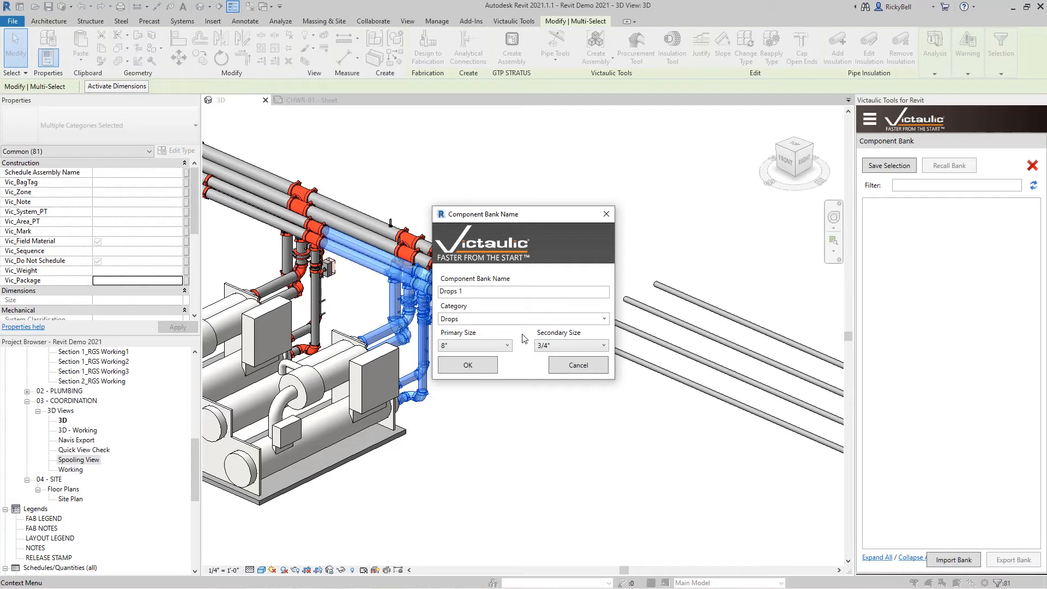
click(466, 365)
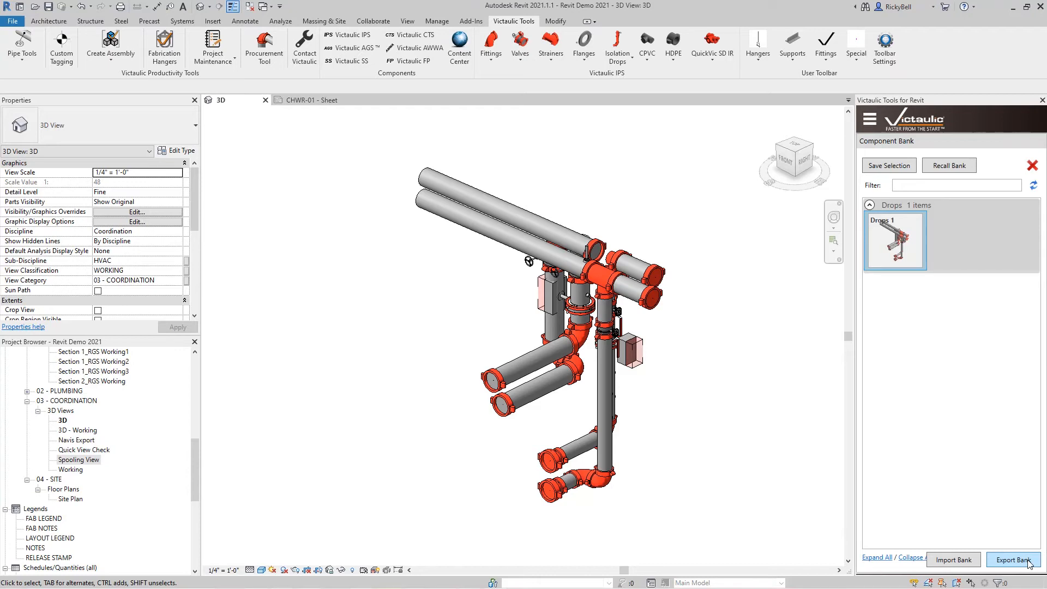
Export the Drops 1 component bank to a file.
click(1014, 559)
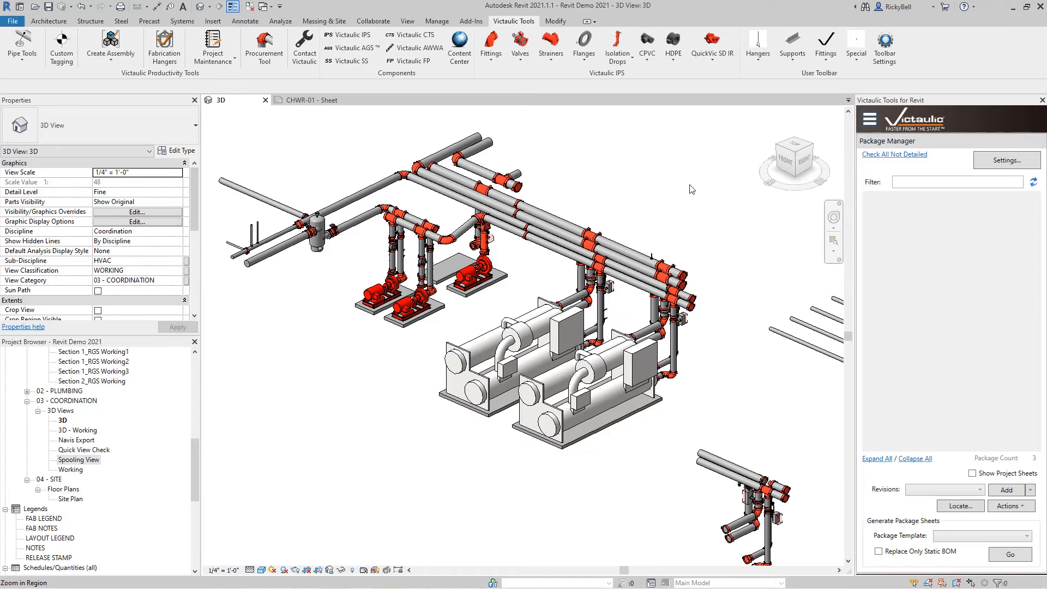
click(884, 45)
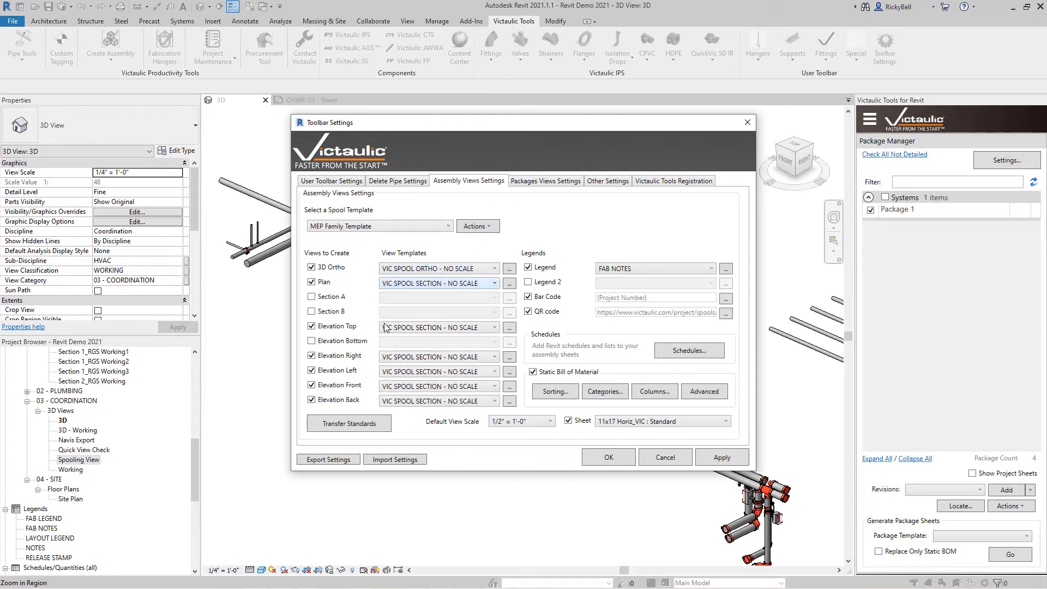
Show the Assembly Views Settings in the Victaulic Toolbar Settings.
click(545, 181)
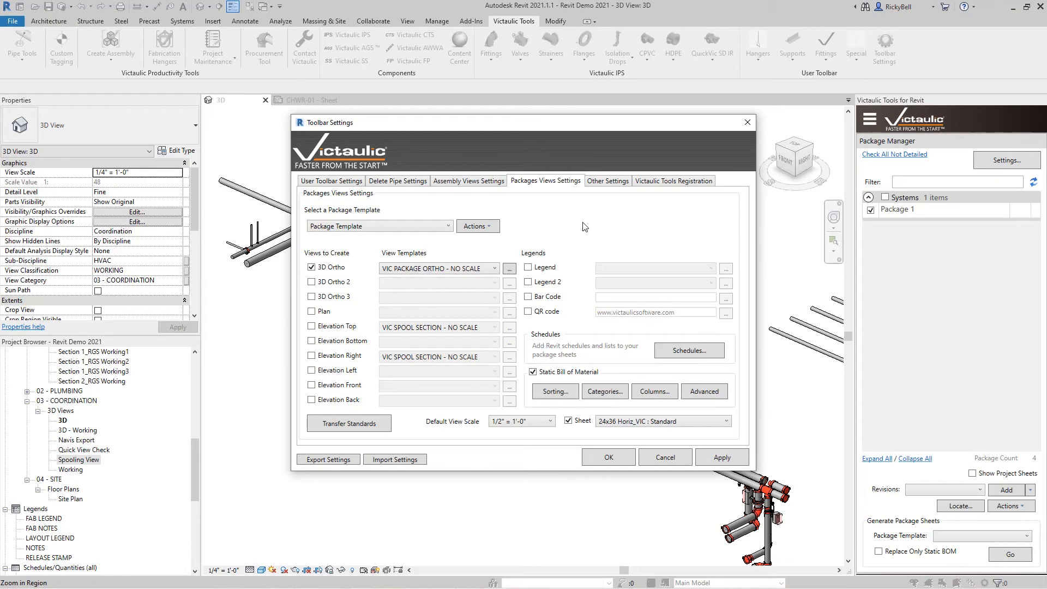
Show the Packages Views Settings with their view templates, schedules and 24x36 sheet size.
click(607, 456)
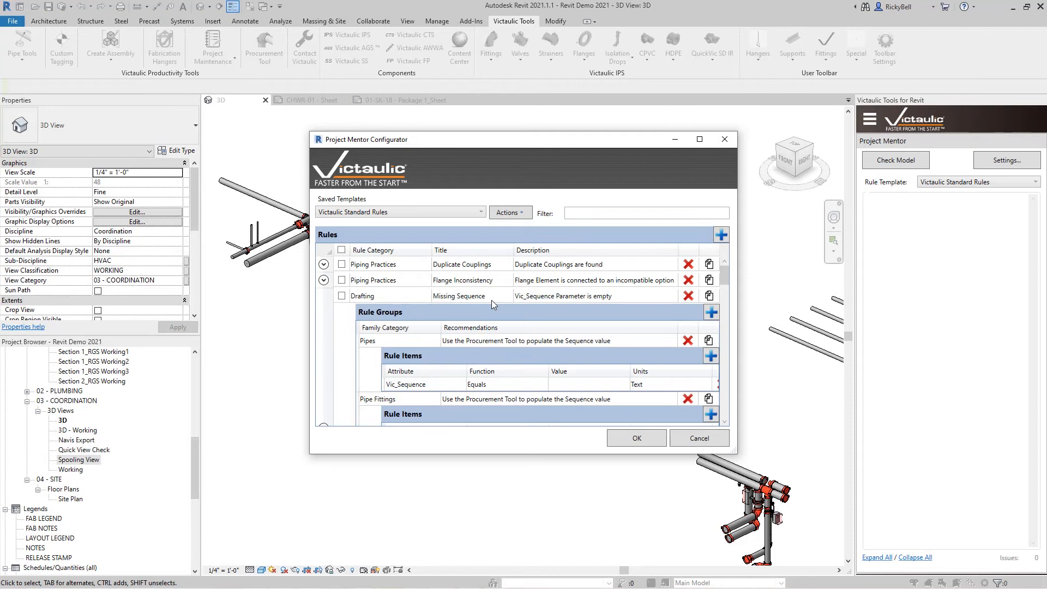
mouse_move(411, 344)
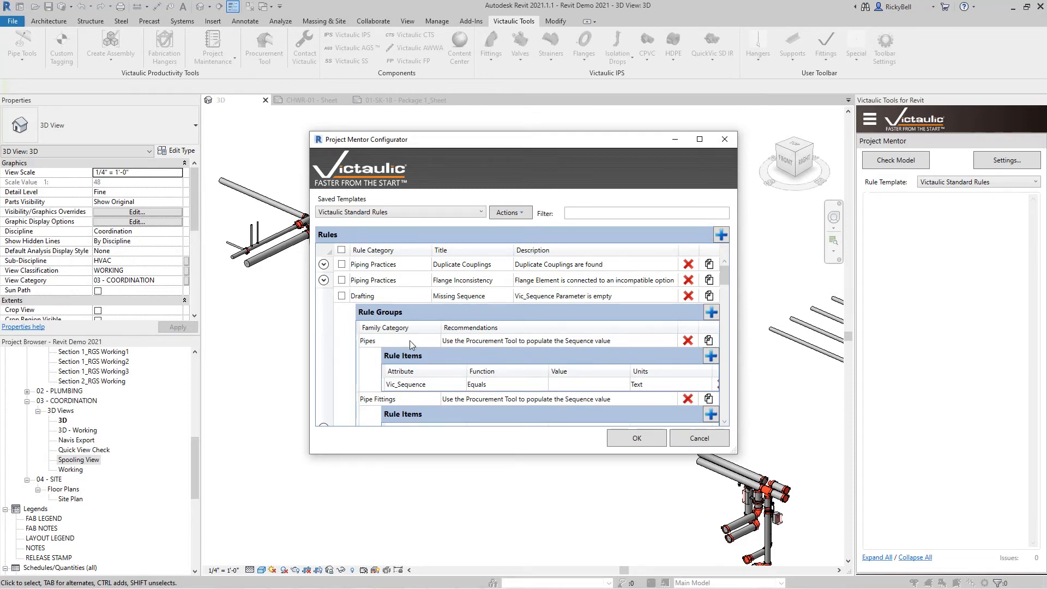
Collapse the Missing Sequence rule details and confirm the Standard Rules settings.
click(324, 296)
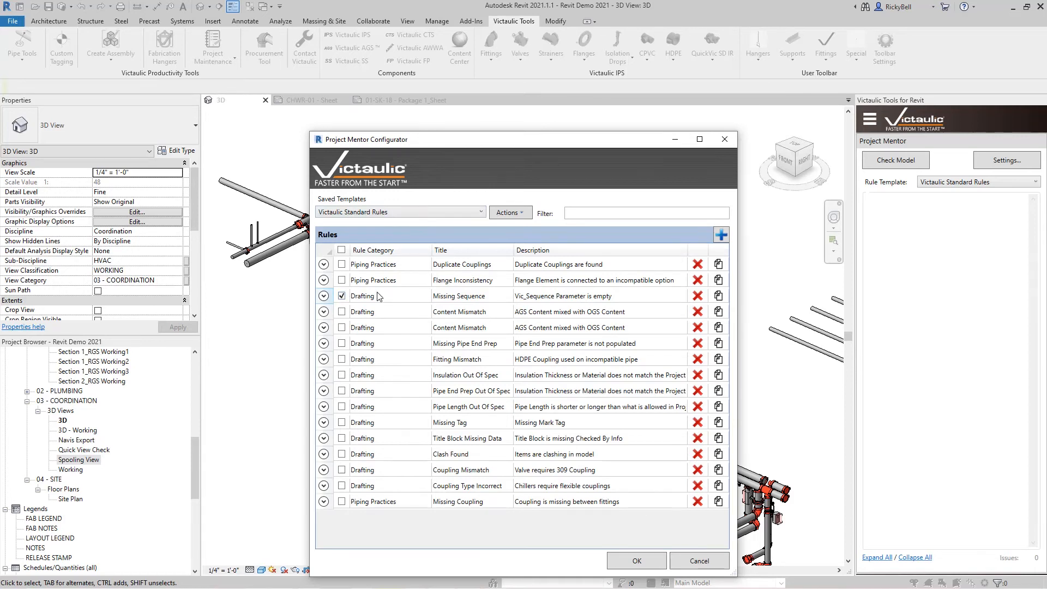
click(634, 559)
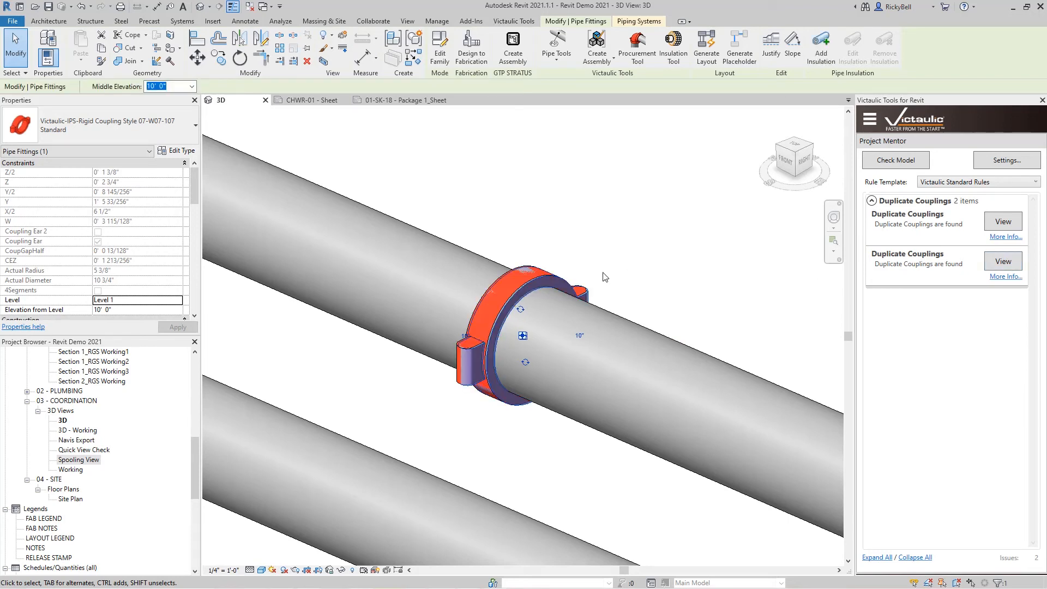
View the second Duplicate Couplings result to select the duplicated coupling.
click(895, 160)
text(Missing mark)
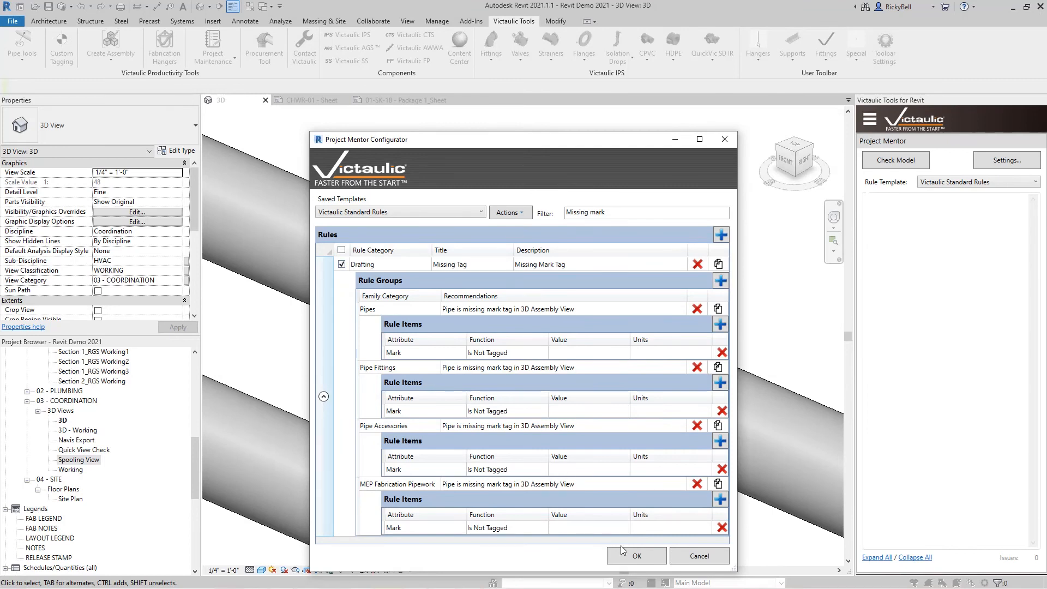
Confirm the enabled Missing Tag rule in the 'Missing mark' filtered rules.
click(635, 555)
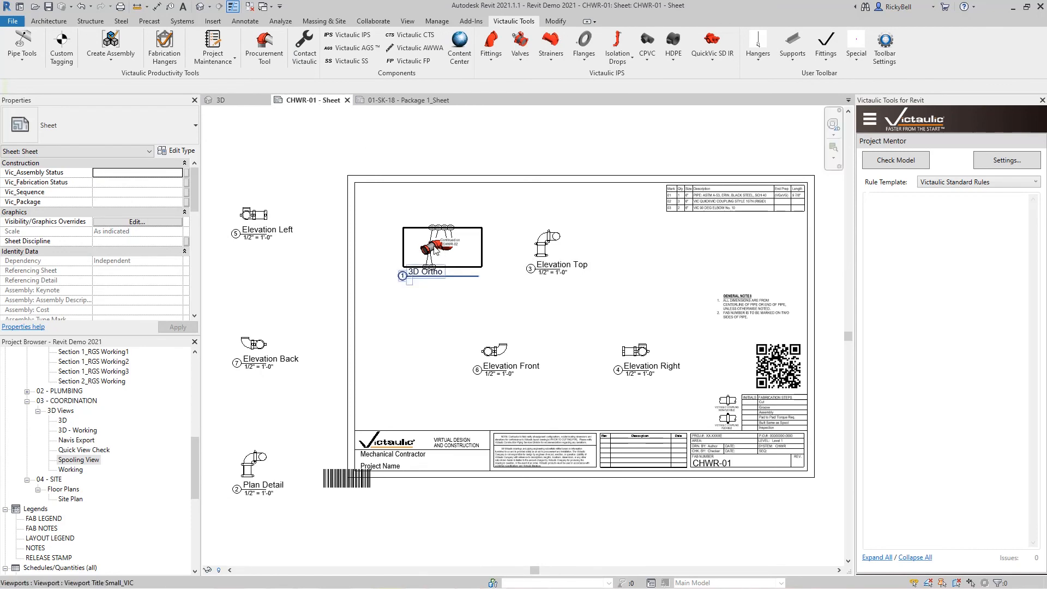
Activate the 3D Ortho viewport on CHWR-01 and select the 02 tag above the coupling.
double_click(425, 250)
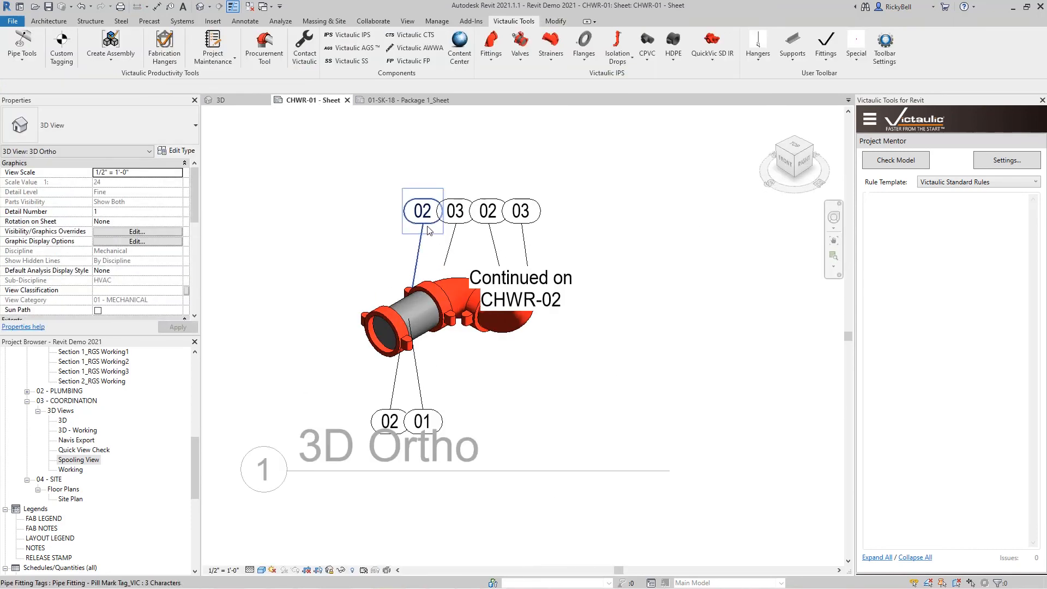
click(220, 99)
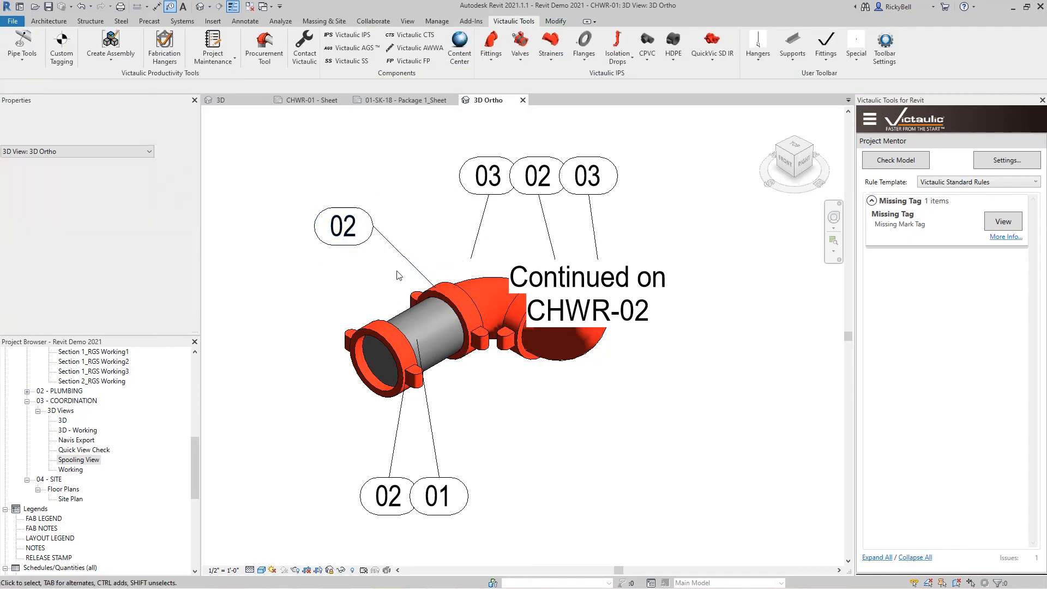
Rerun Check Model against the Project Mentor rules to verify the missing tag.
click(728, 301)
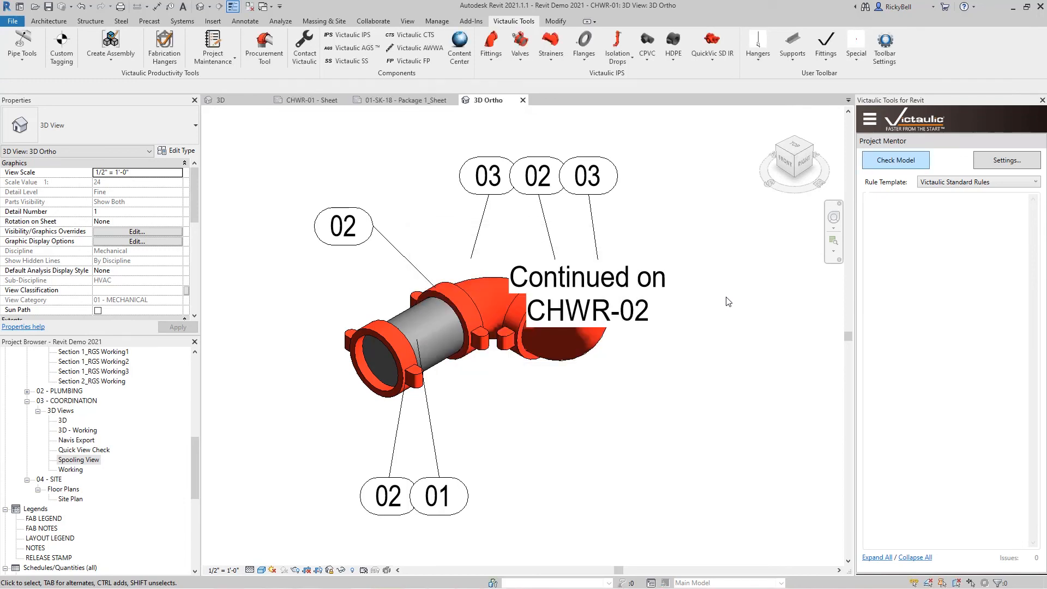